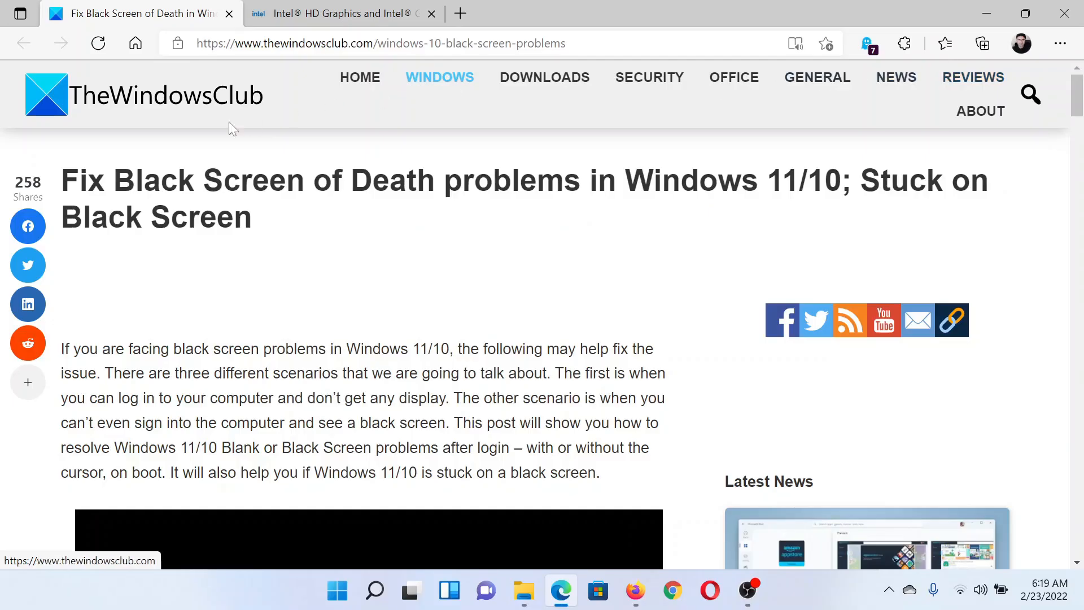
# Scroll the TheWindowsClub article down to the 'Fix Black Screen of Death problems in Windows 11/10' heading.
pyautogui.moveTo(61, 180); pyautogui.dragTo(560, 180)
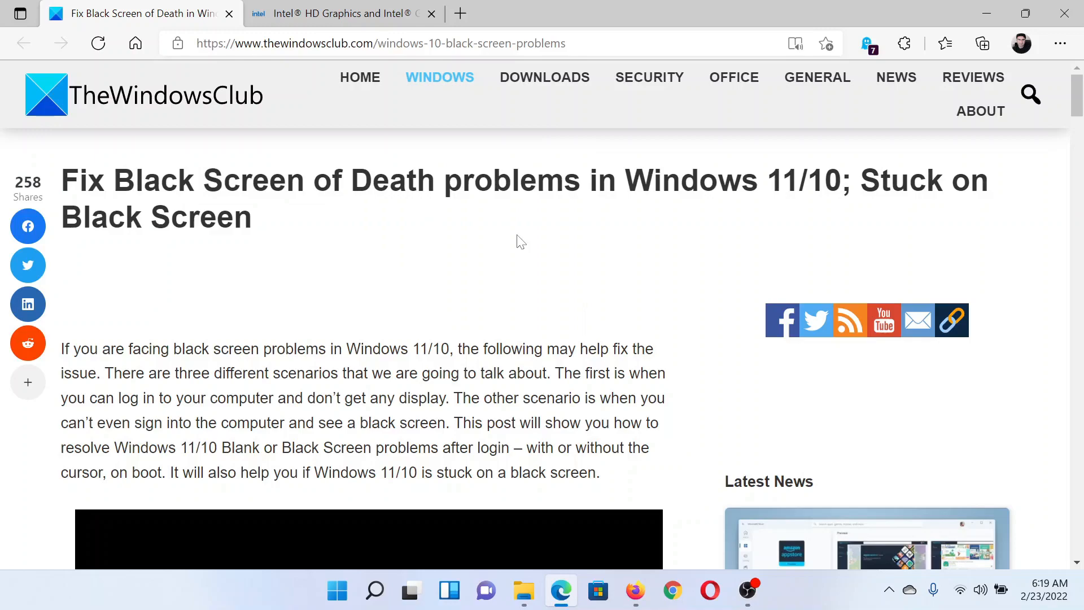
pyautogui.scroll(-3)
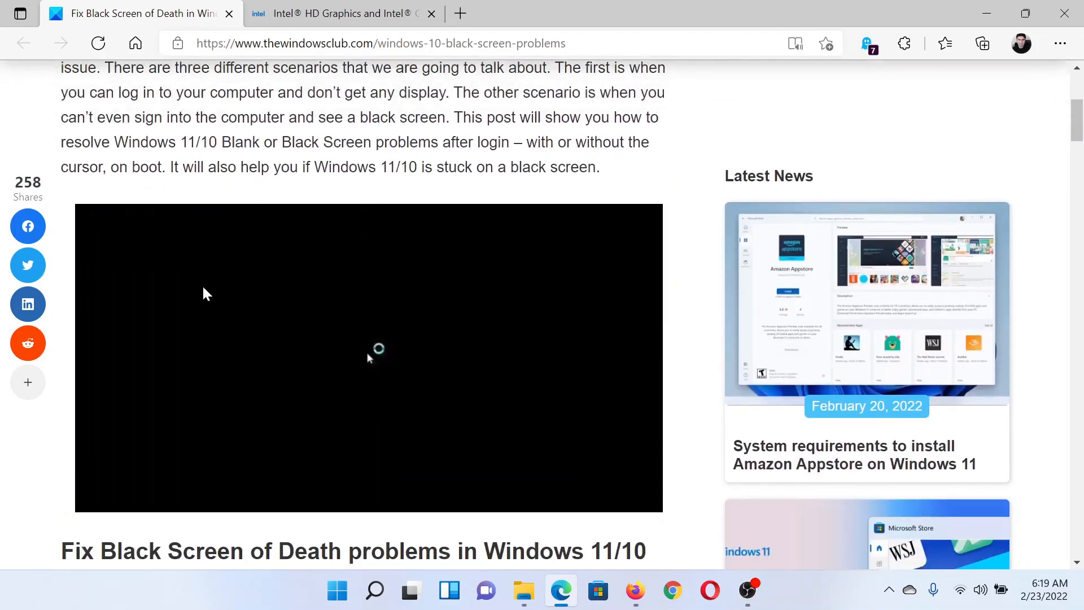
pyautogui.moveTo(399, 353)
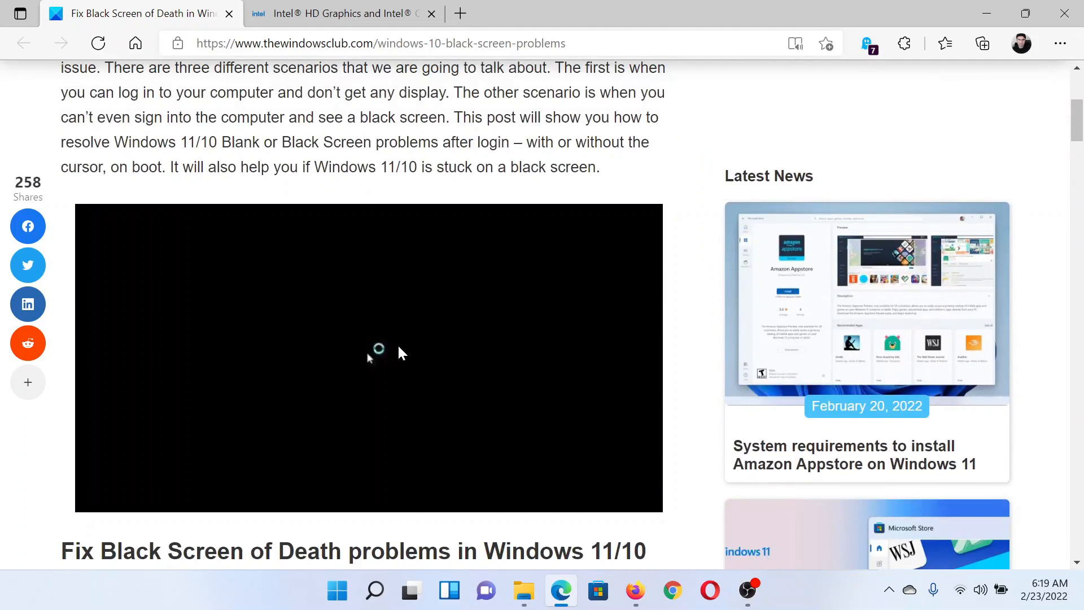
pyautogui.moveTo(348, 382)
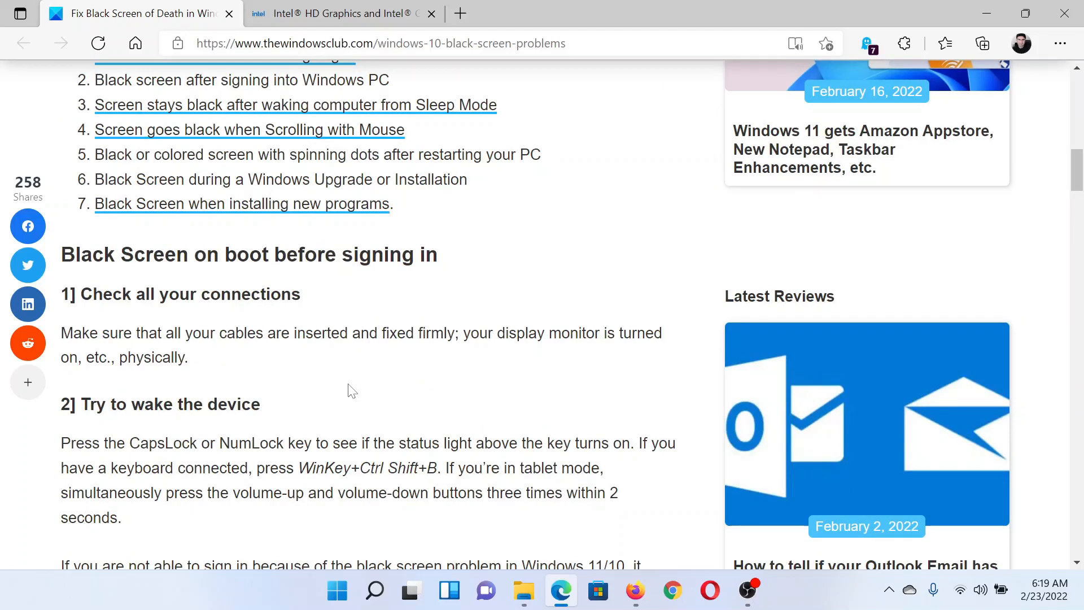
# Scroll down through the Safe Mode via installation media steps to '3] Check the Default Display'.
pyautogui.scroll(-3)
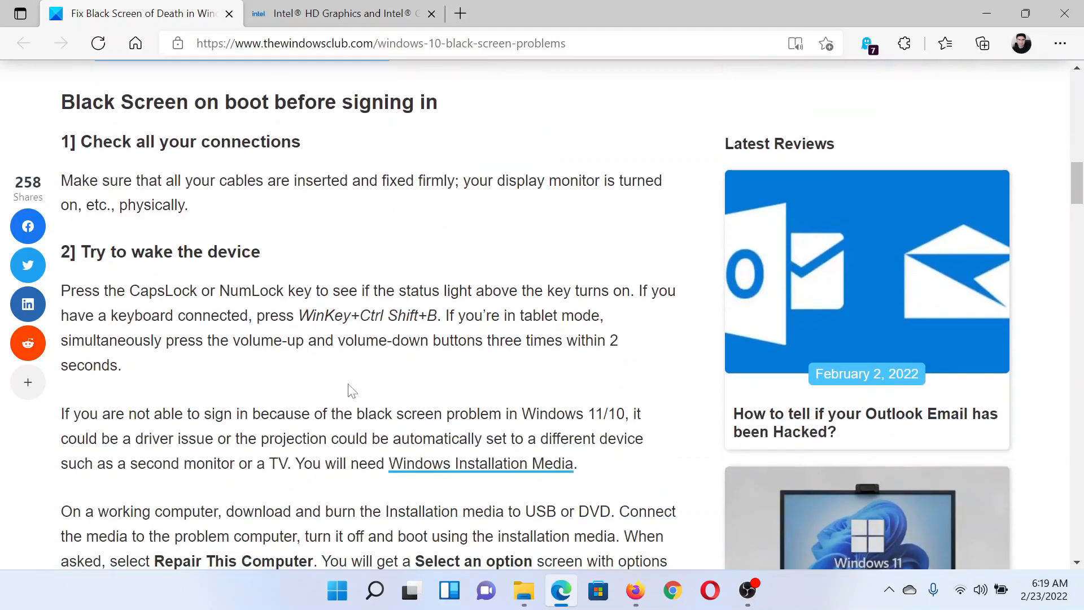
pyautogui.moveTo(352, 378)
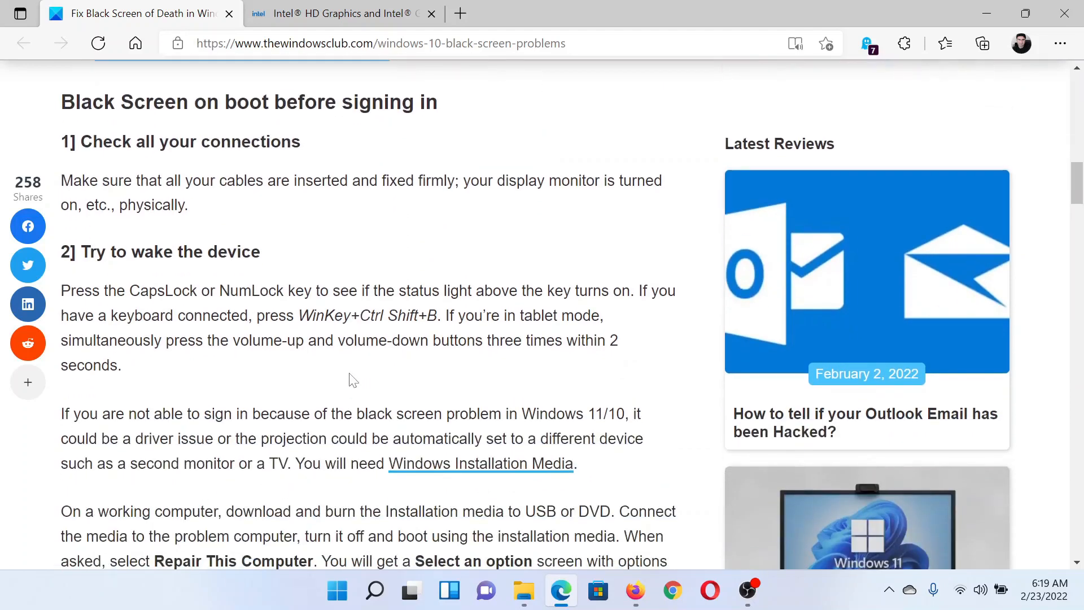
pyautogui.moveTo(388, 359)
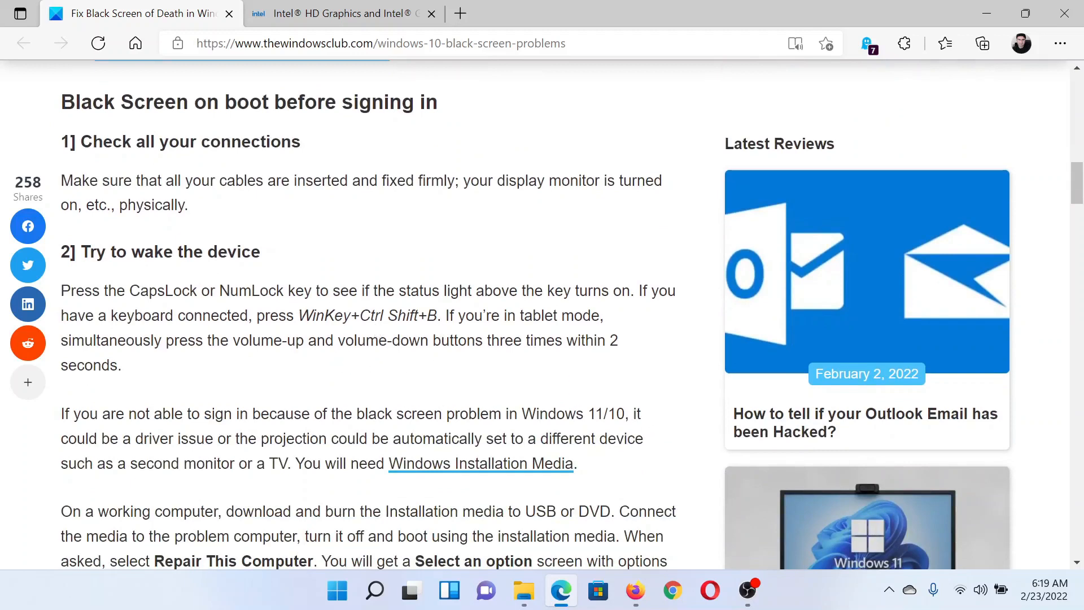
pyautogui.moveTo(441, 367)
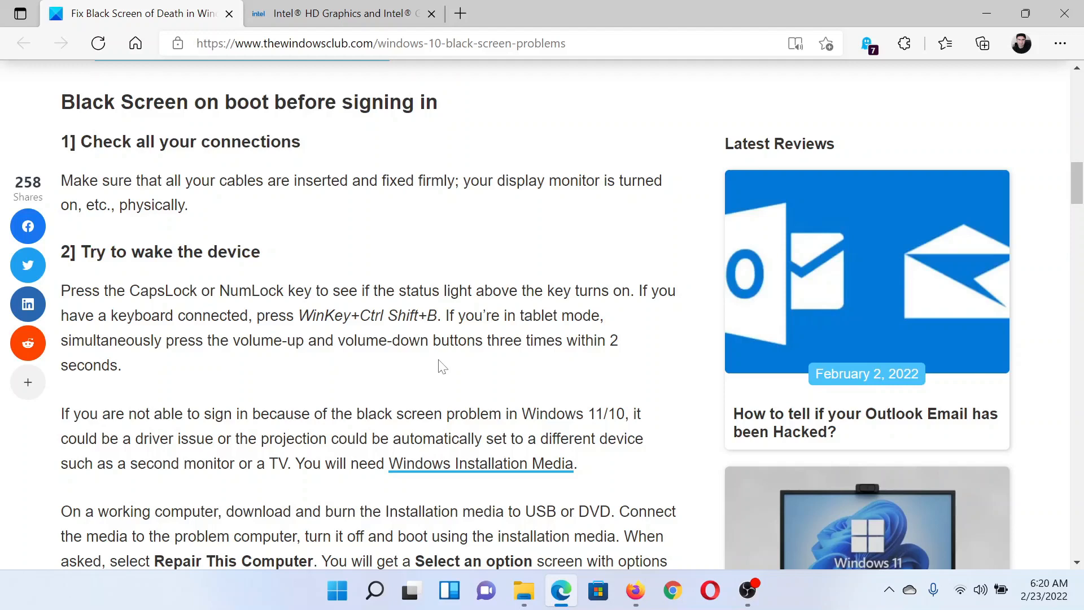
pyautogui.moveTo(254, 356)
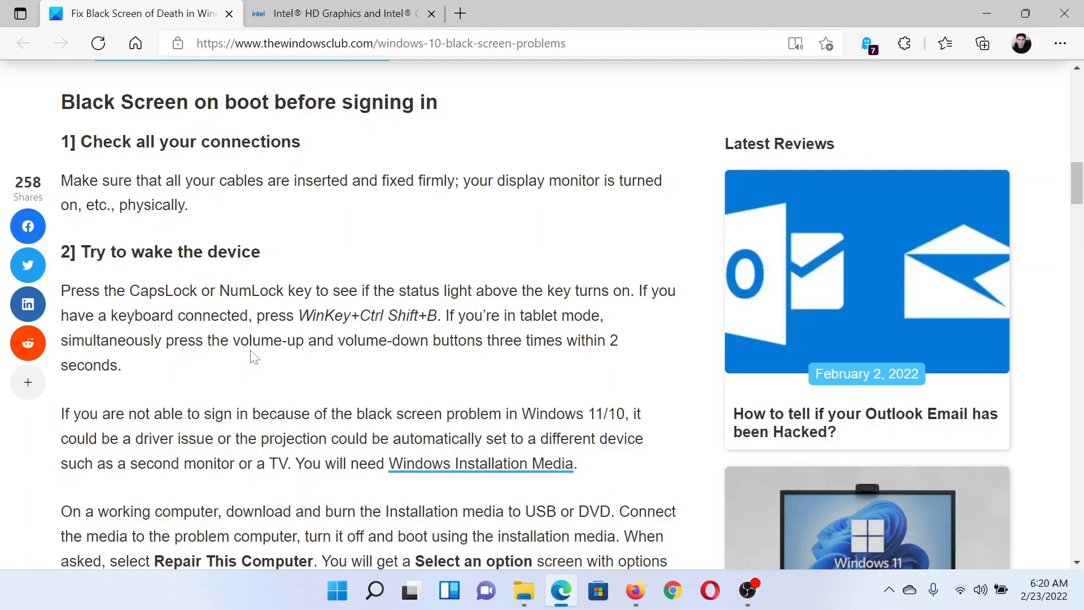
pyautogui.moveTo(471, 356)
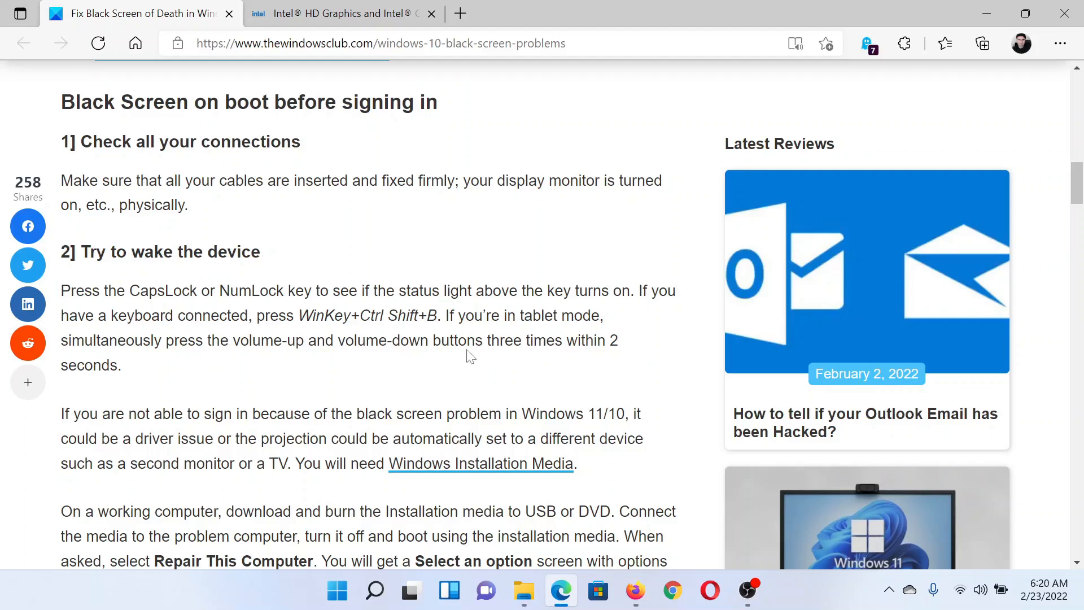
pyautogui.scroll(-3)
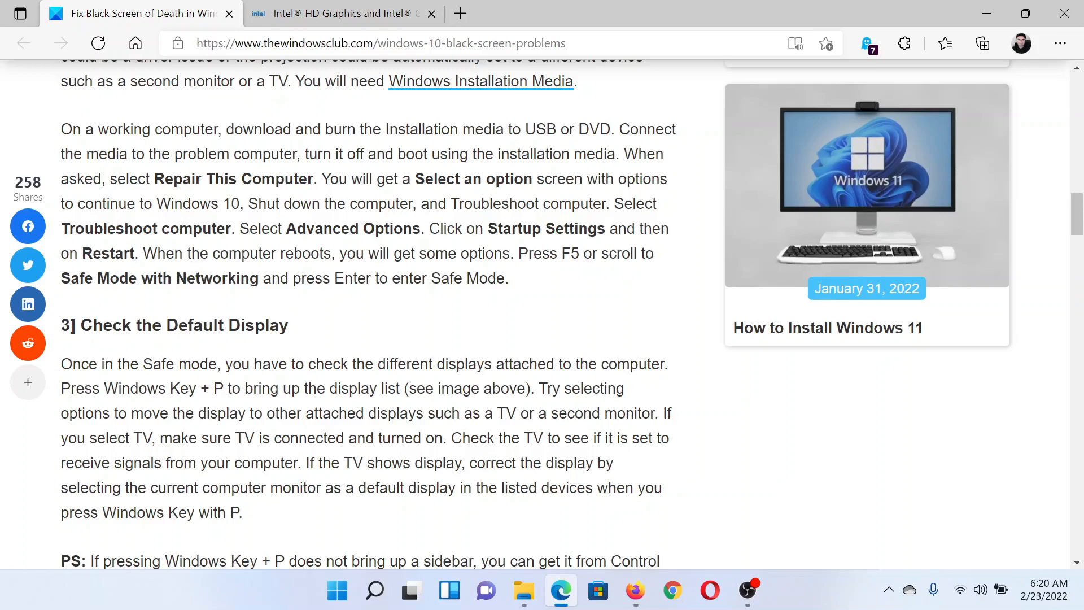
# Show the Win+P projection choices, then scroll to sections '4] Uninstall the Device Driver' and '5] Isolate Device'.
pyautogui.scroll(-3)
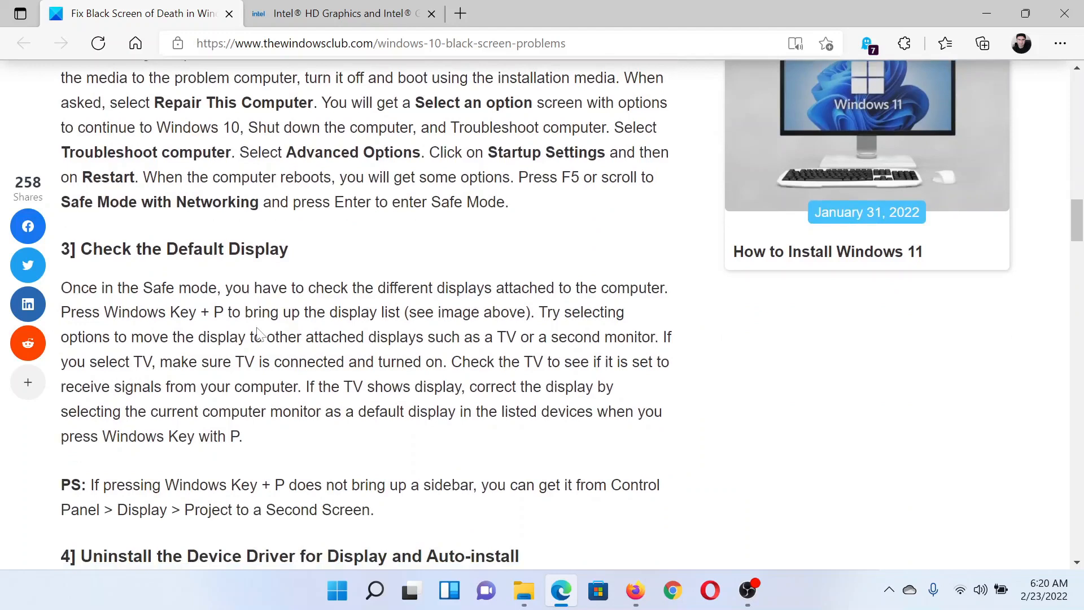
pyautogui.press('Win+p')
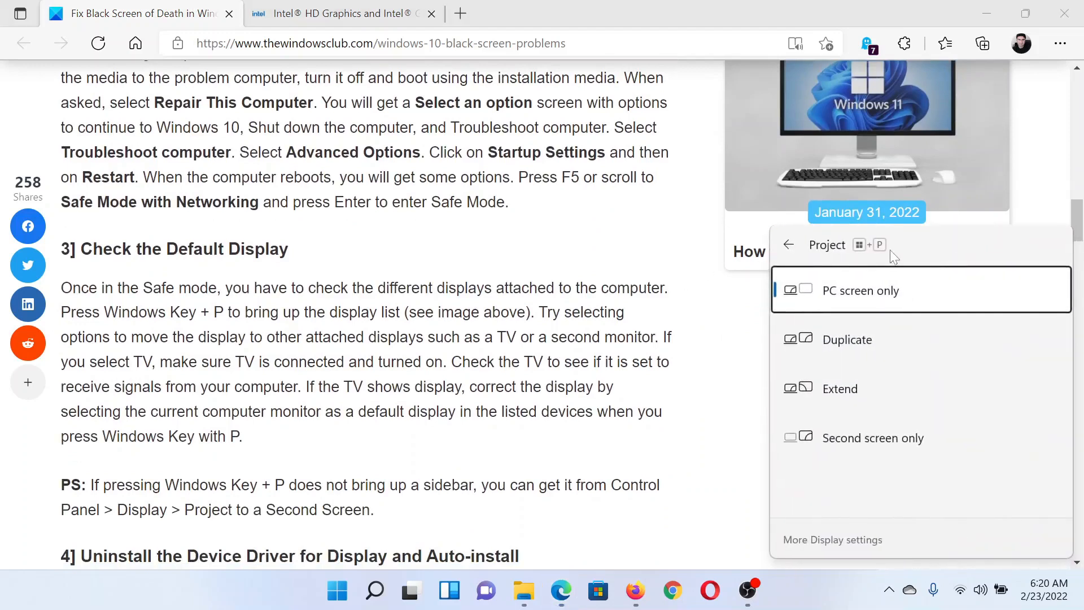
pyautogui.moveTo(839, 301)
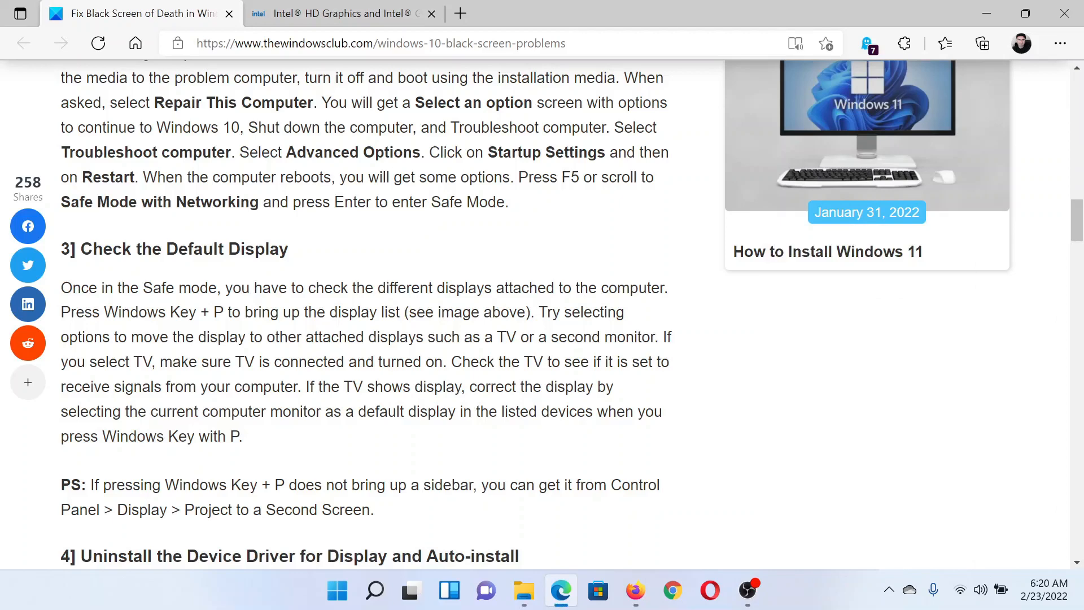
pyautogui.scroll(-3)
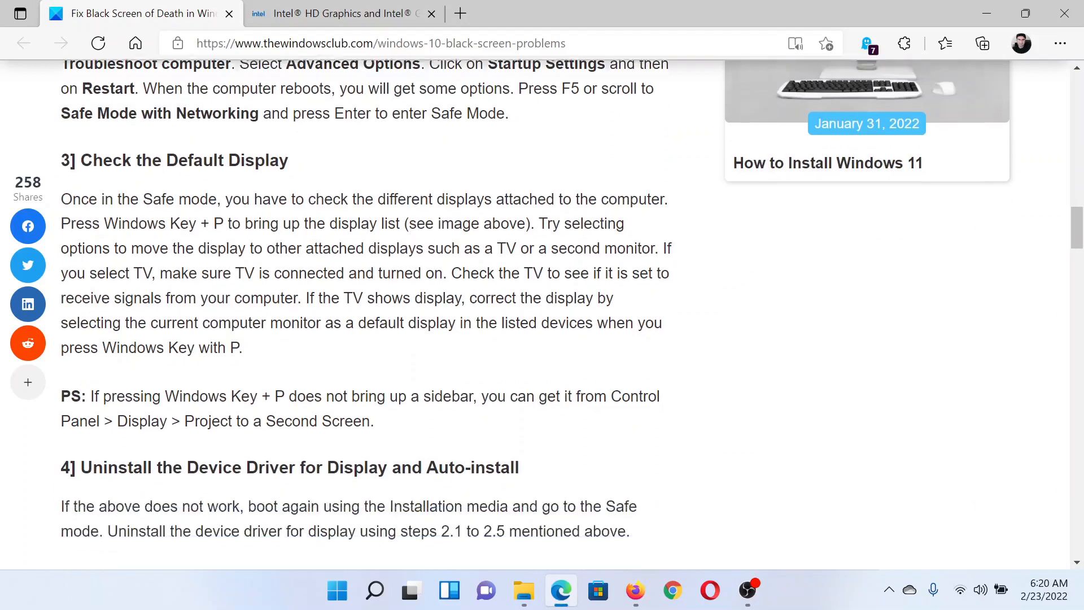
pyautogui.scroll(-3)
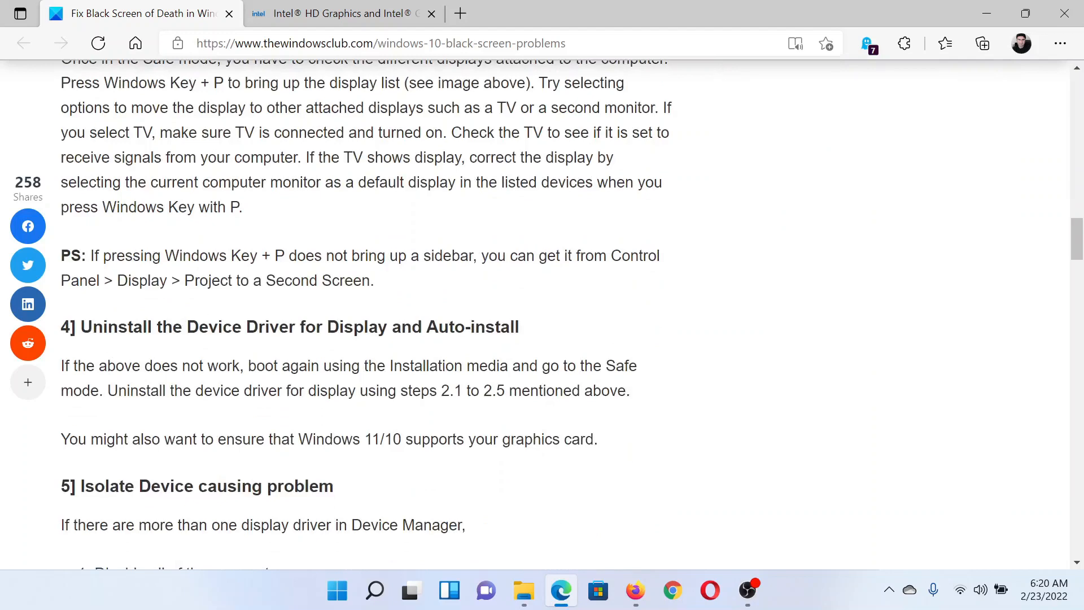
# Search Intel.com for 'graphics', open the Intel Graphics Windows DCH Drivers result, and return to the article.
pyautogui.click(339, 13)
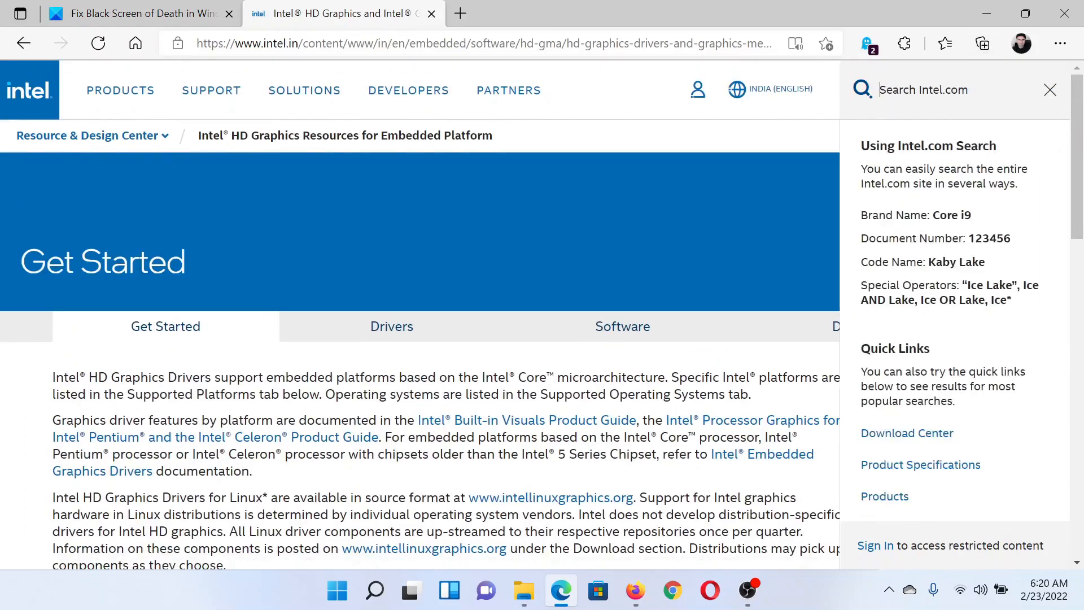
pyautogui.write('grap')
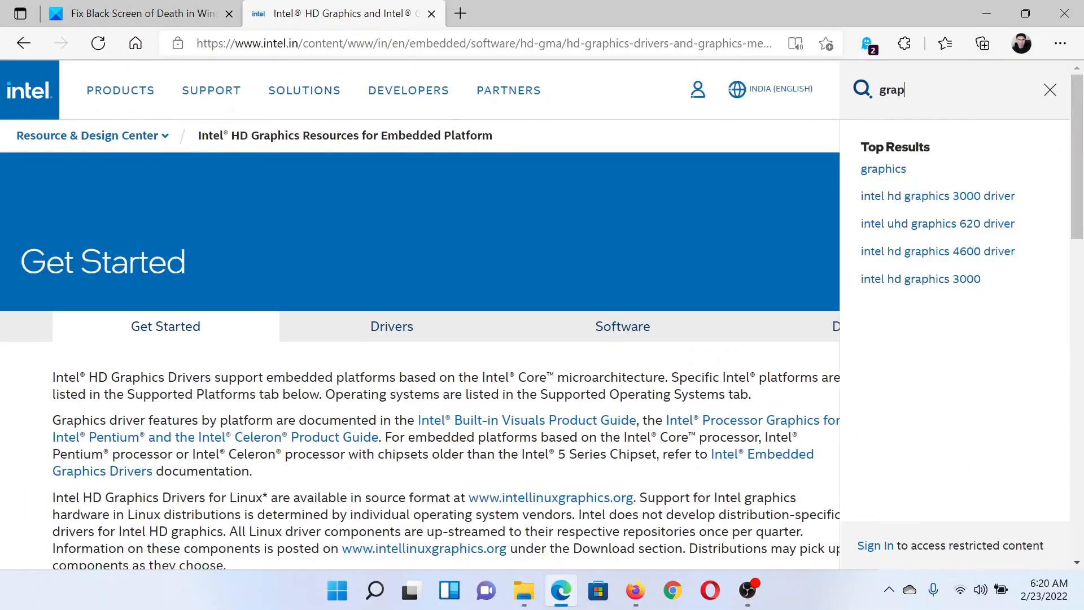
pyautogui.write('hics')
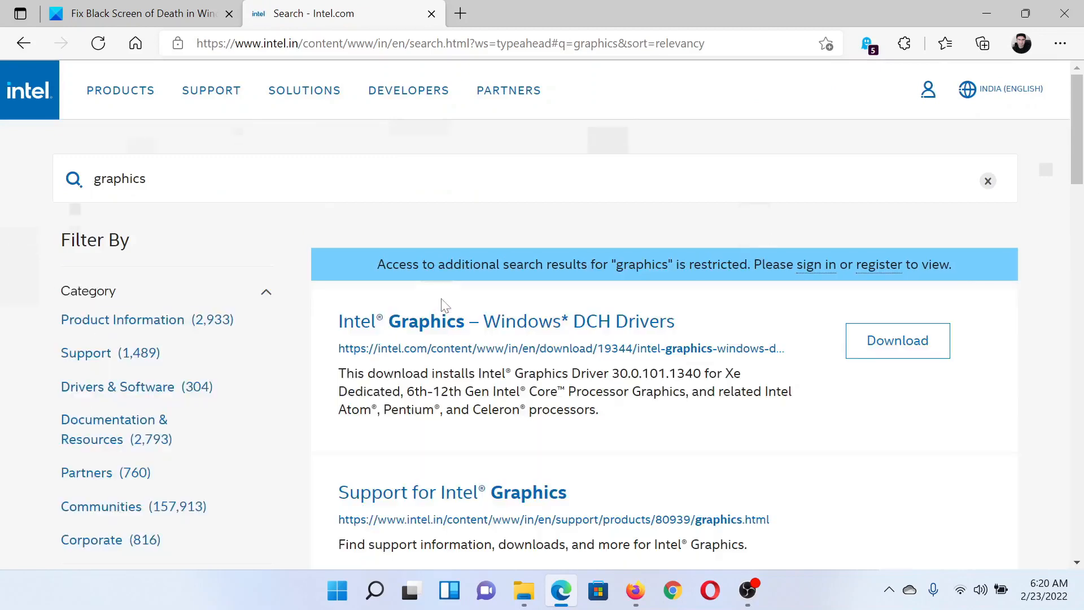
pyautogui.scroll(-3)
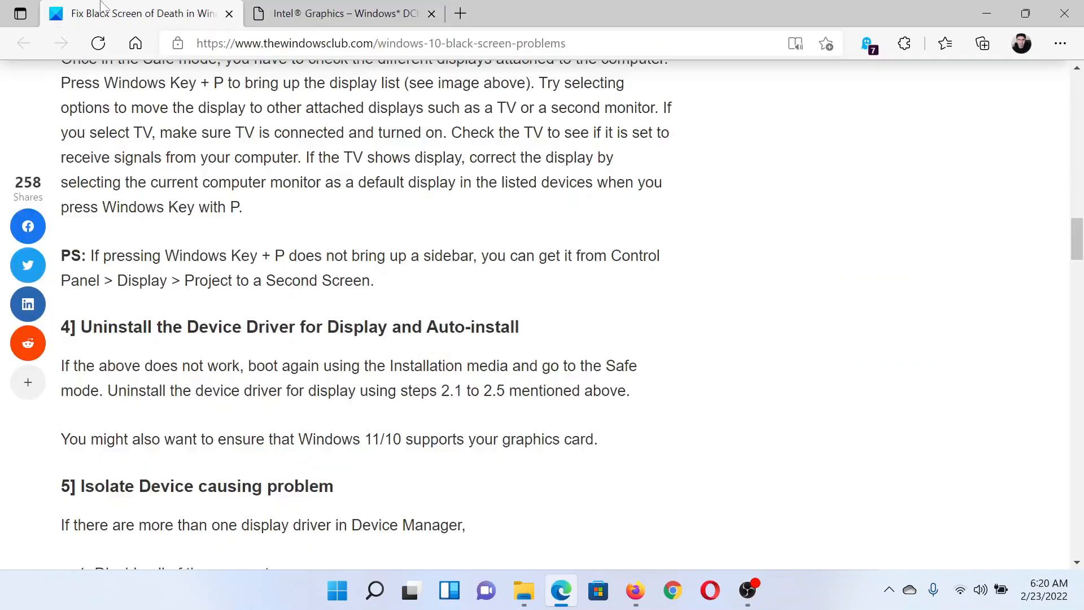
pyautogui.scroll(3)
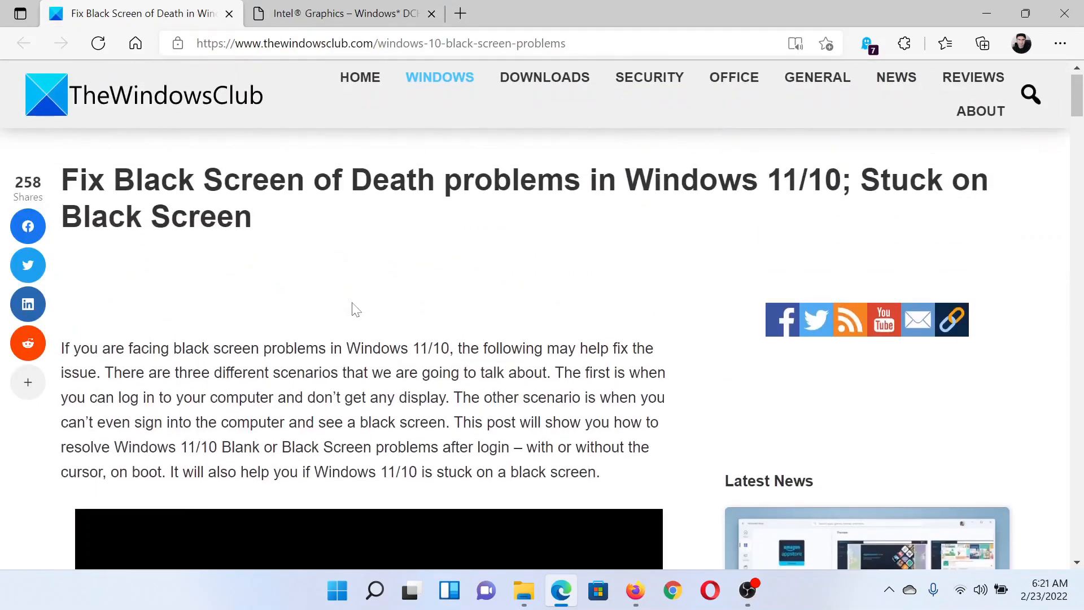